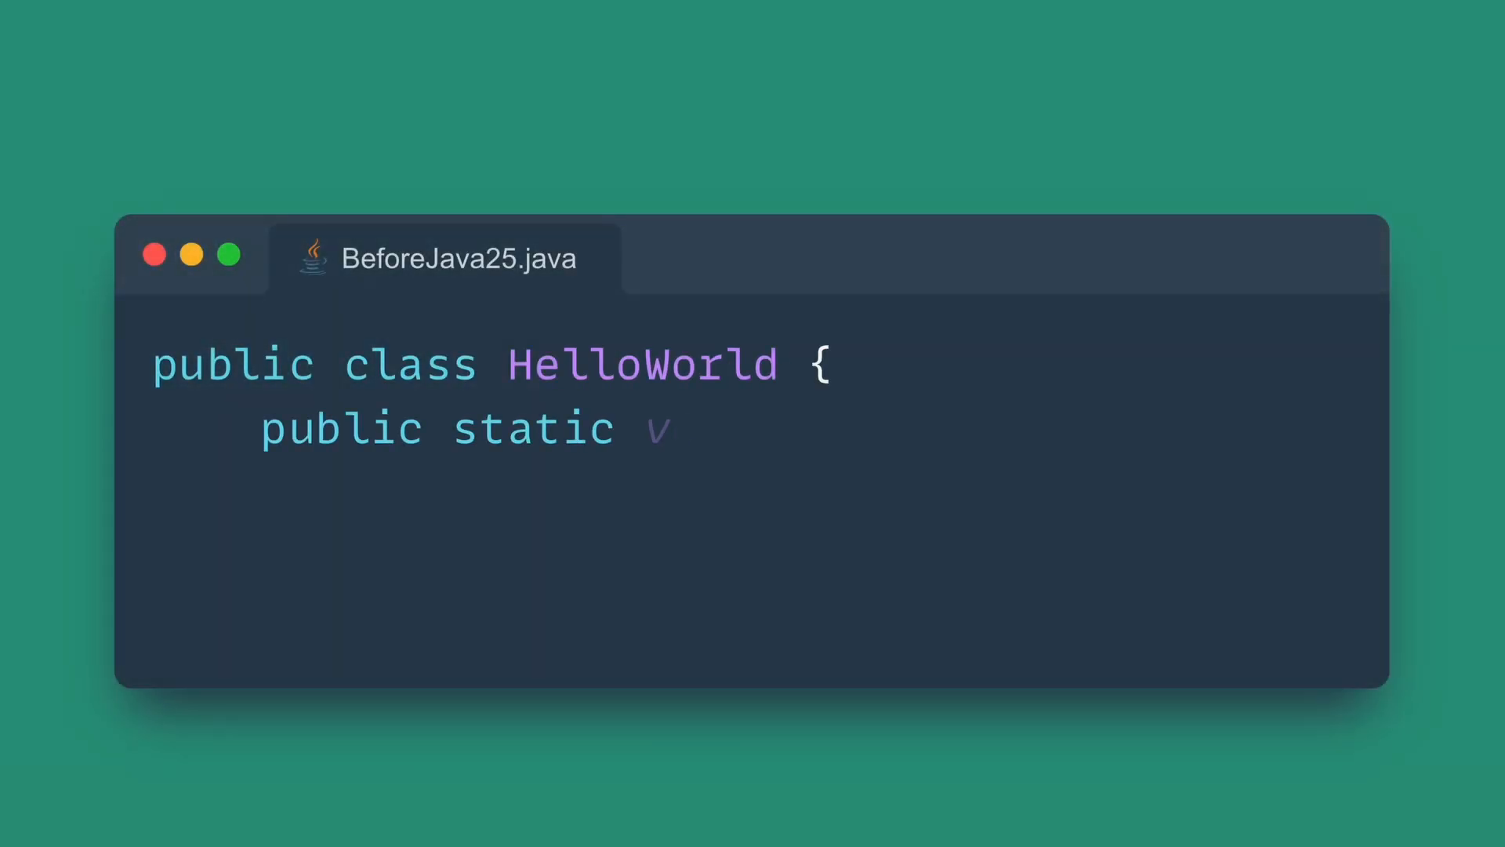
pyautogui.write('oid main(String[] args) {')
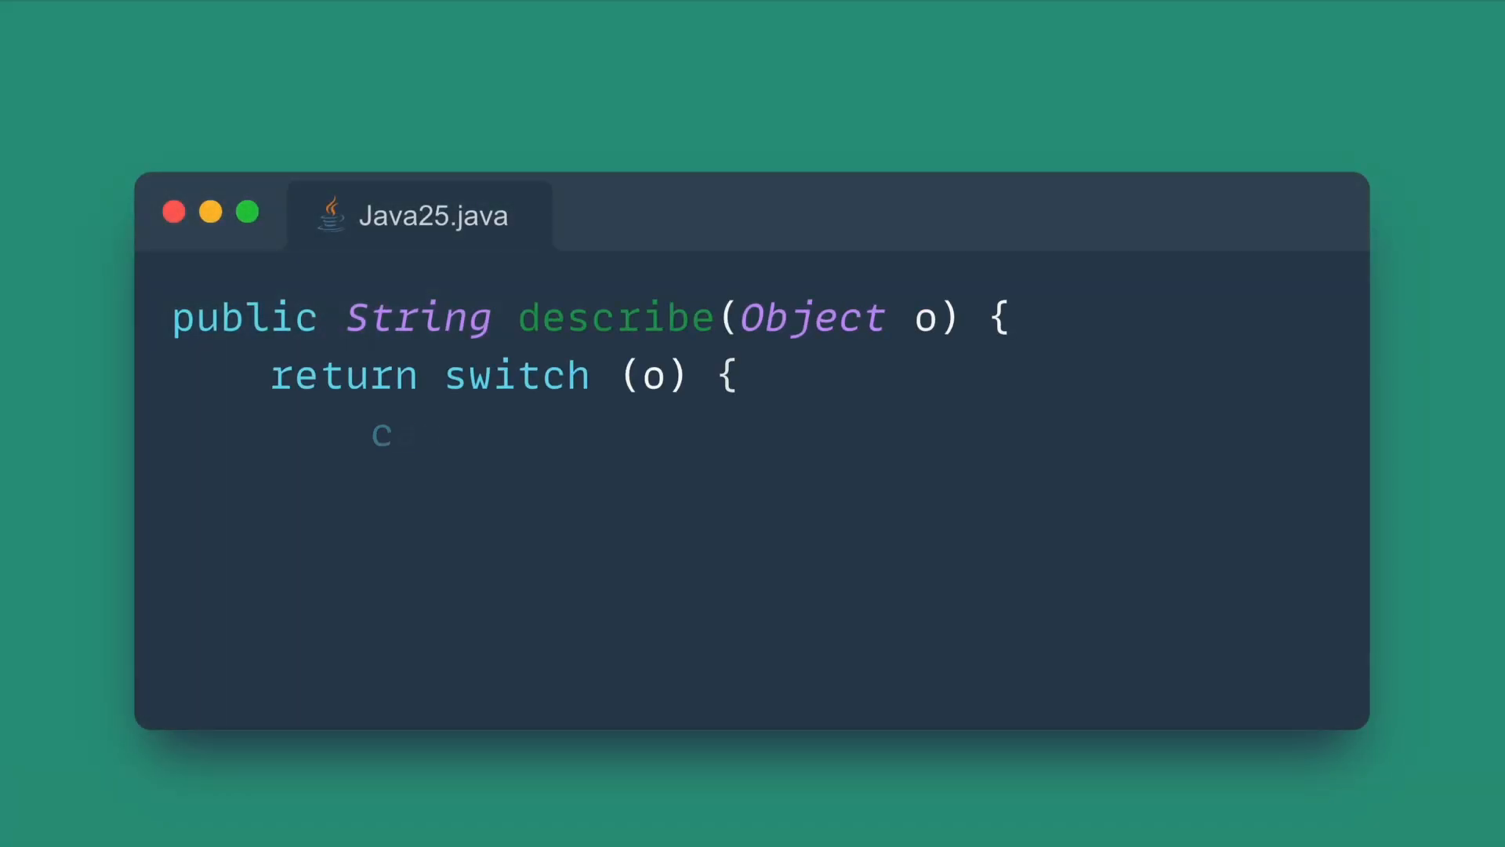
pyautogui.write('case int i -> "It\'s an int: " + i;')
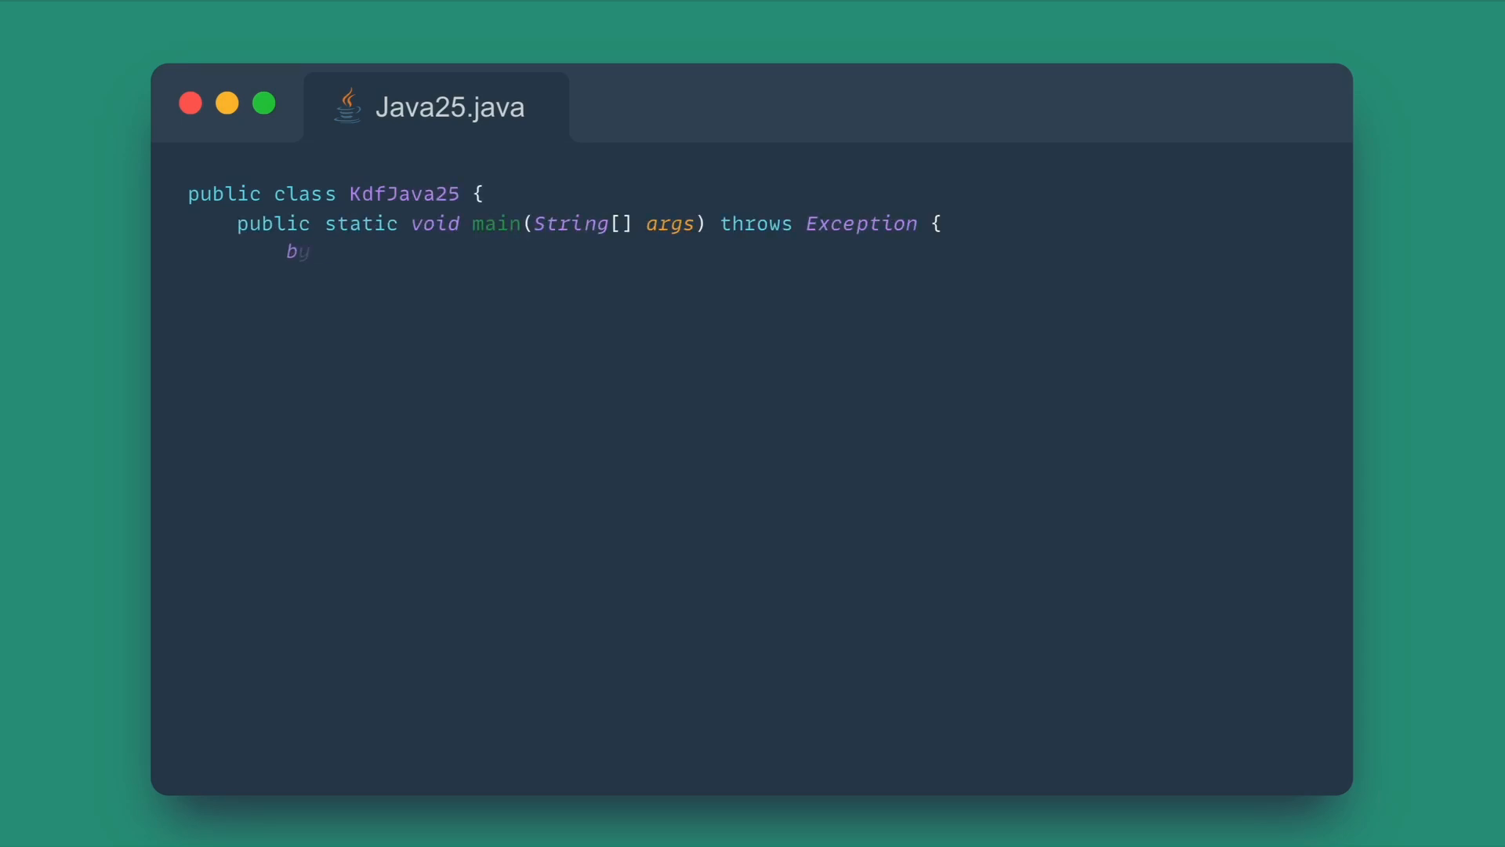
pyautogui.write('byte[] ikm = "input key material".getBytes();')
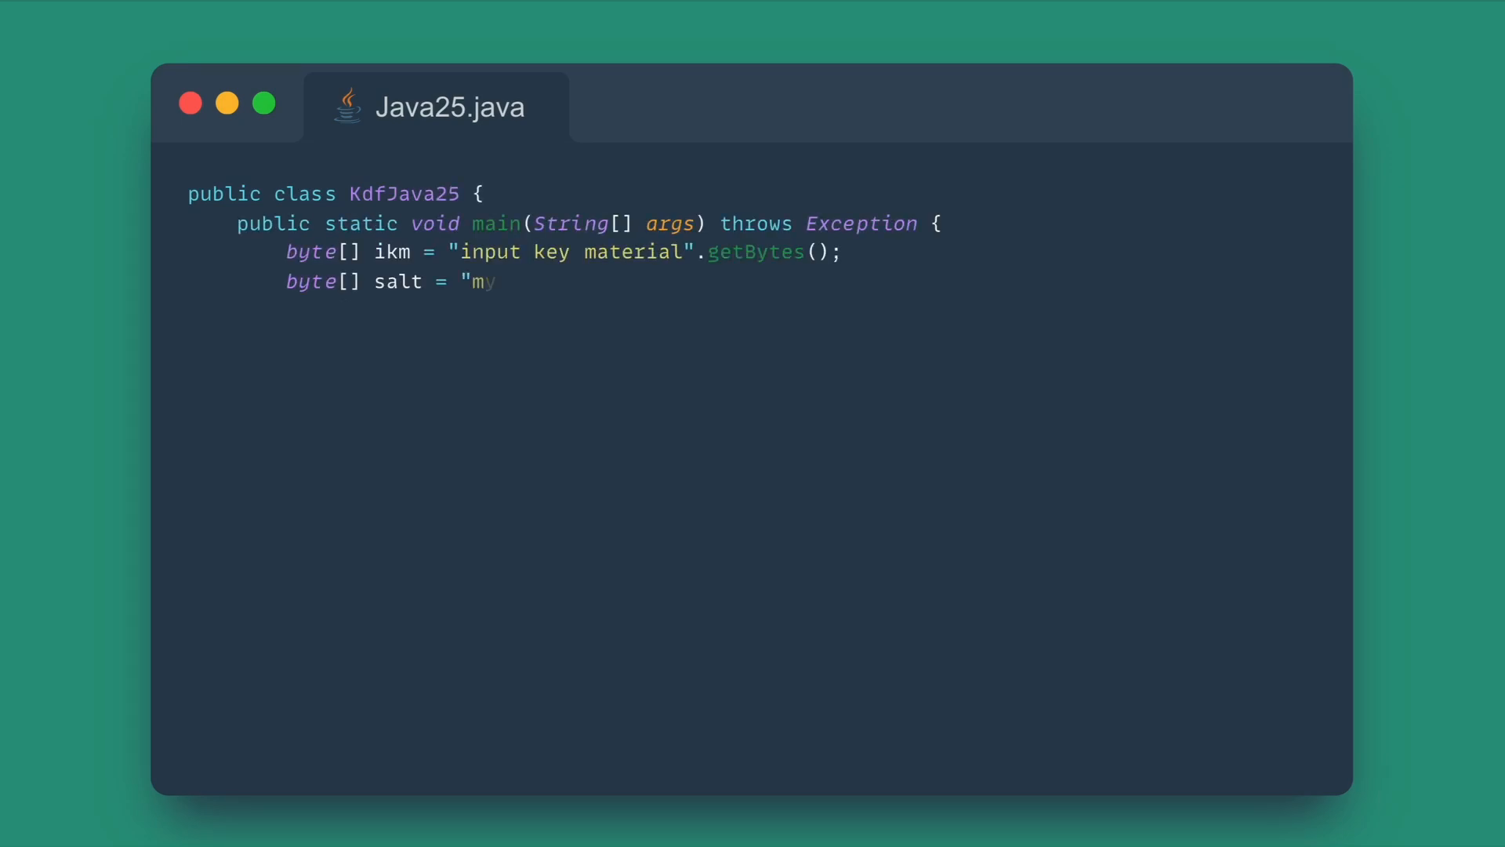
pyautogui.write('salt".getBytes();')
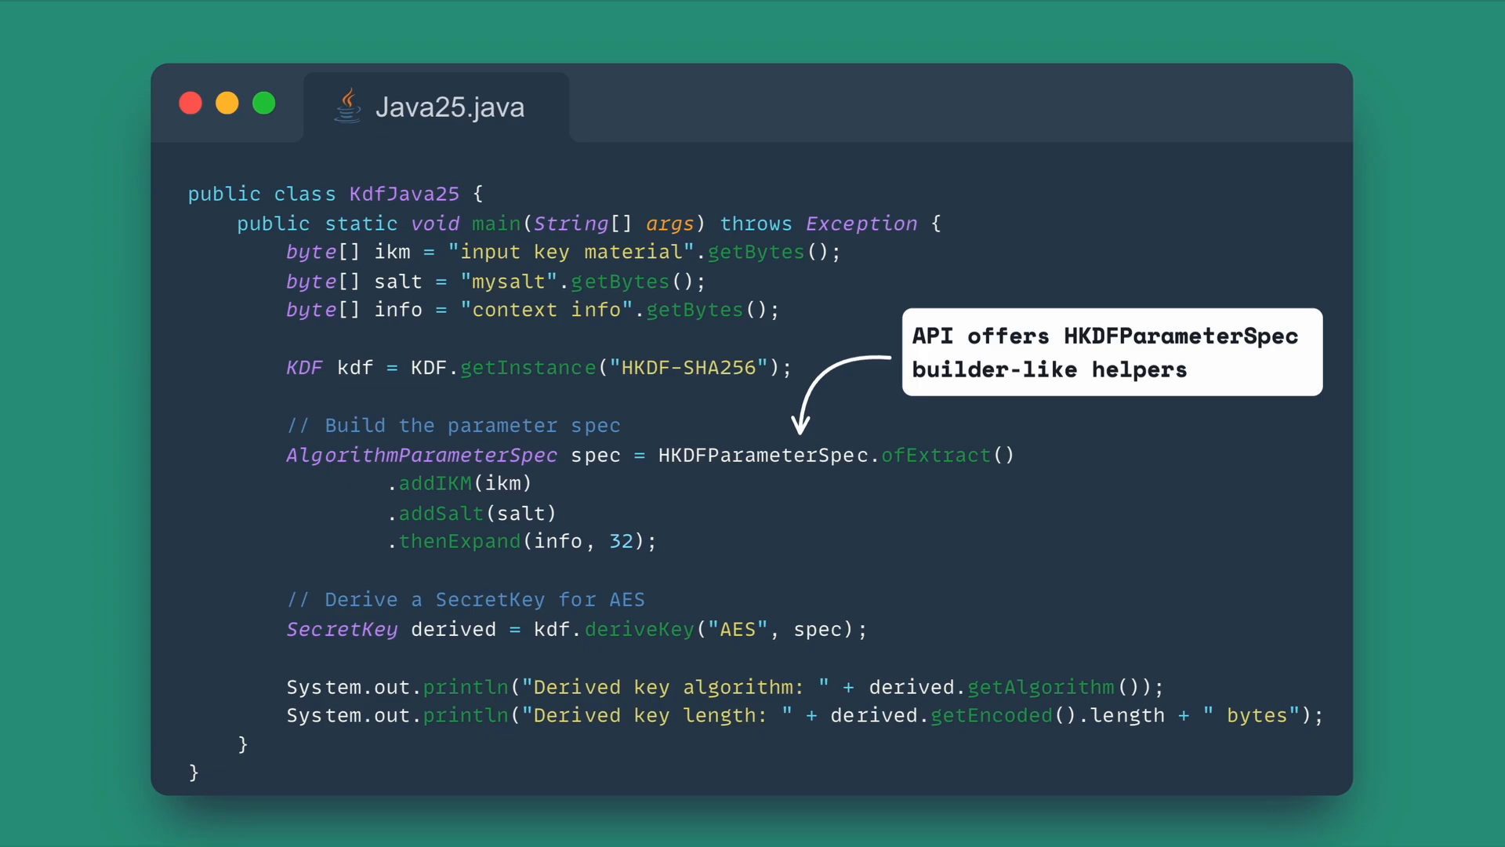
pyautogui.moveTo(1018, 70)
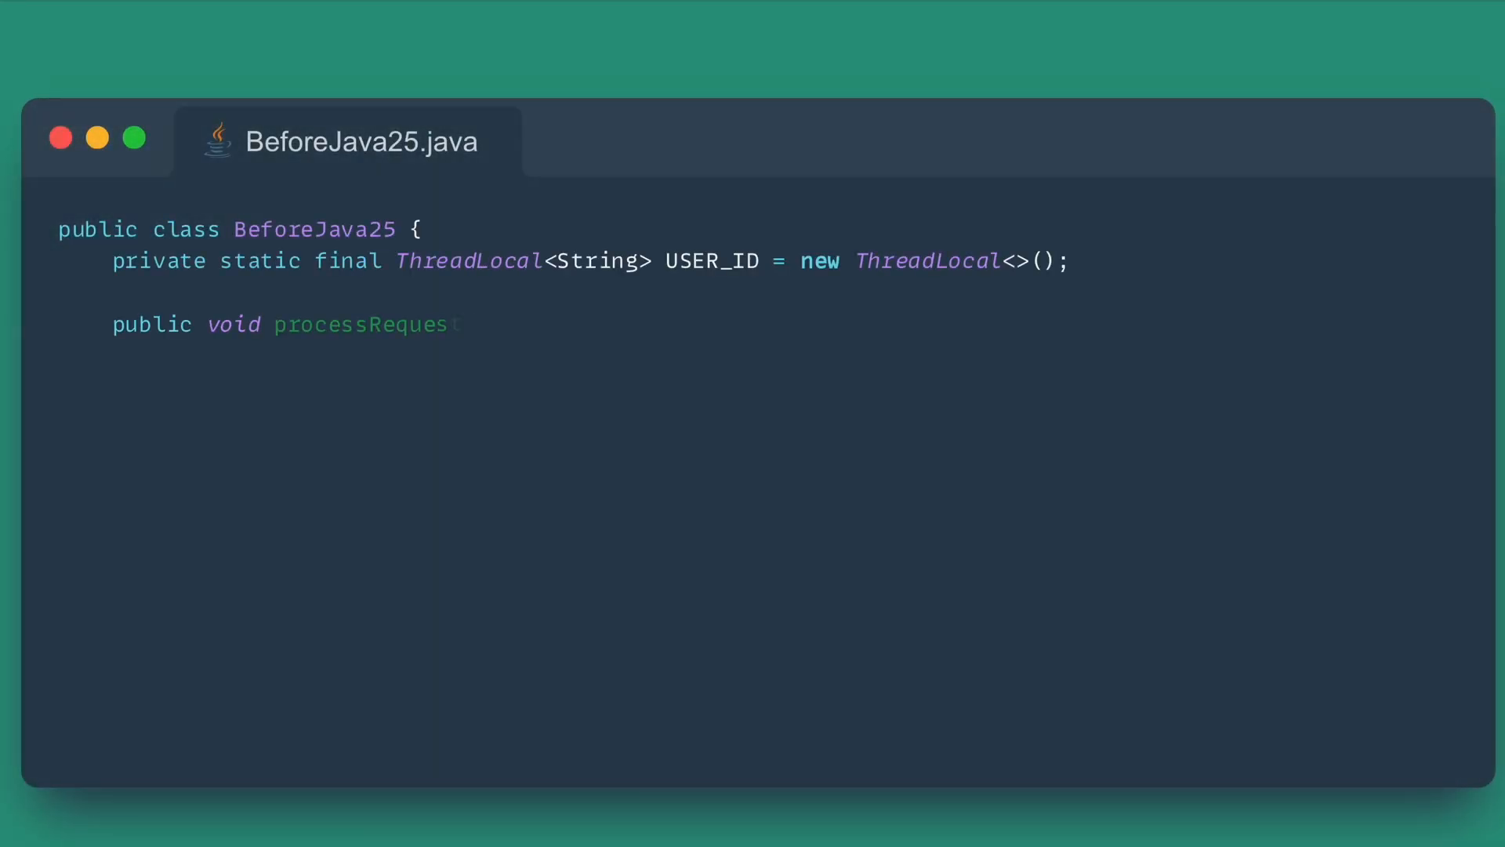
pyautogui.write('(String userId) {')
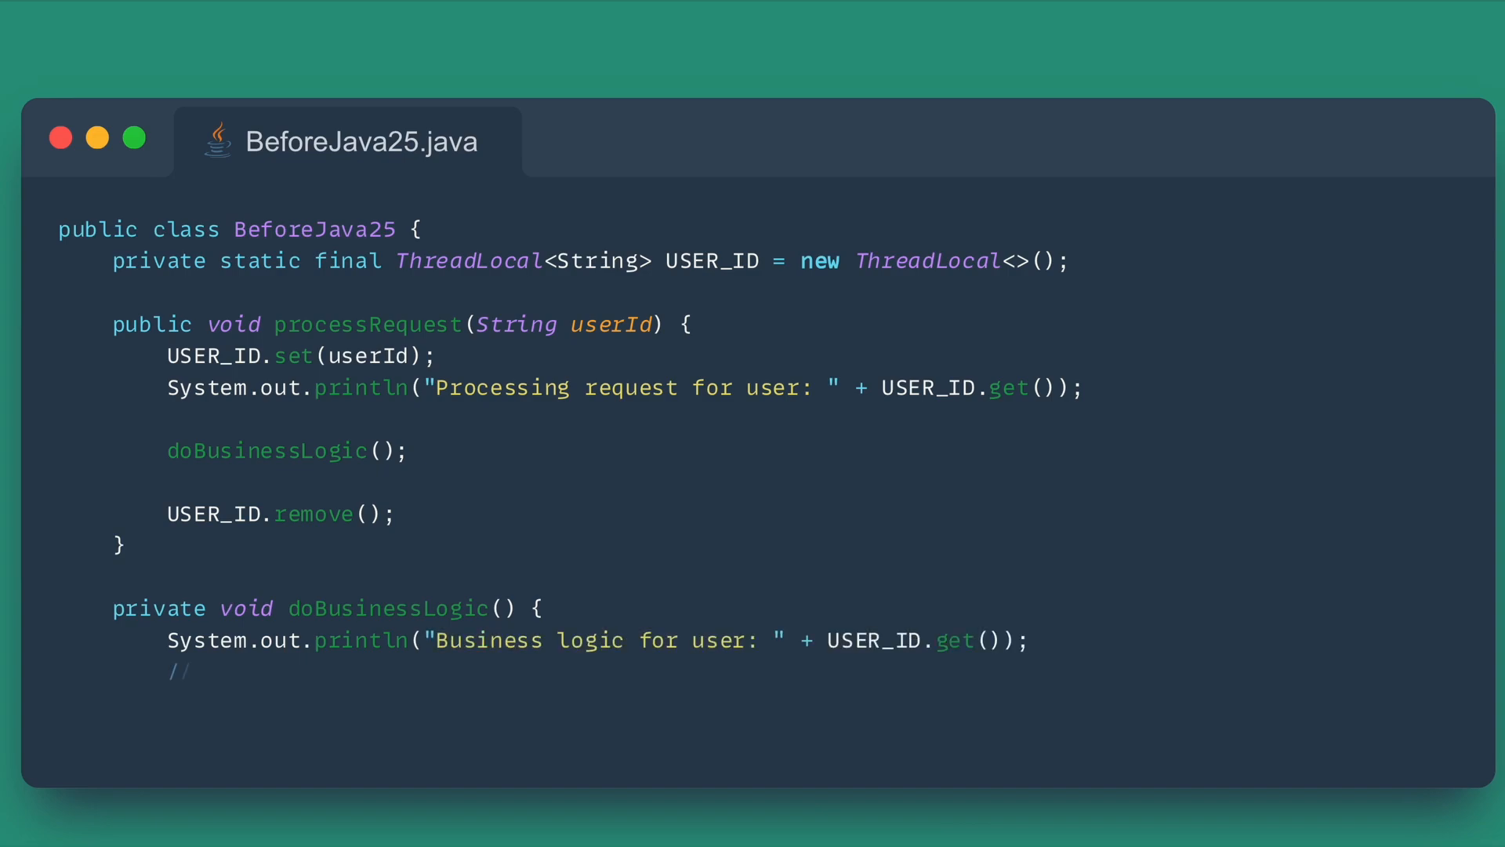
pyautogui.write("If the thread is reused and 'remove()' is forgotten, this v")
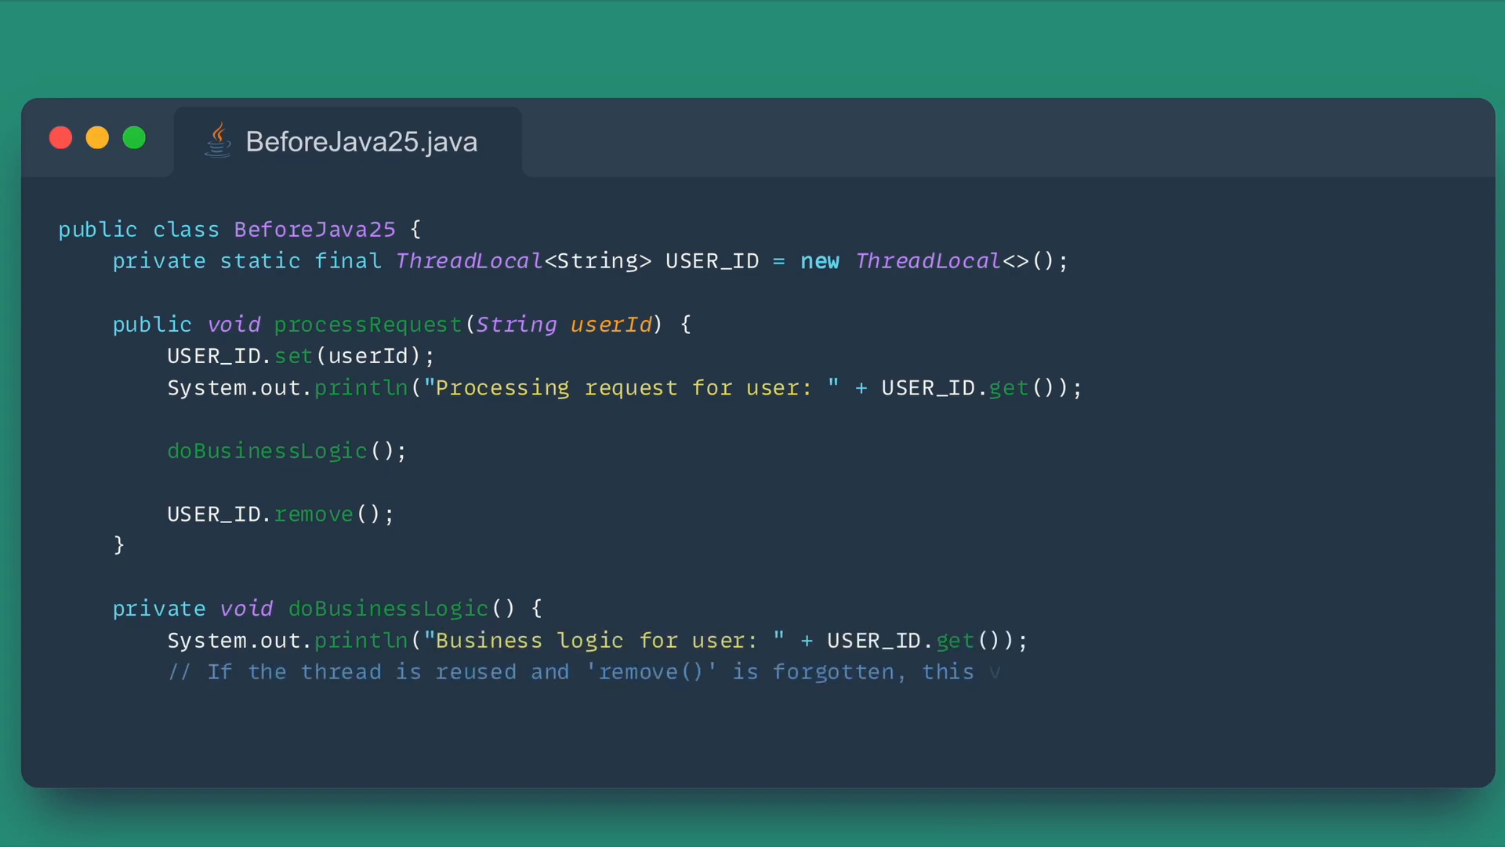
pyautogui.write('value will leak into a new request.')
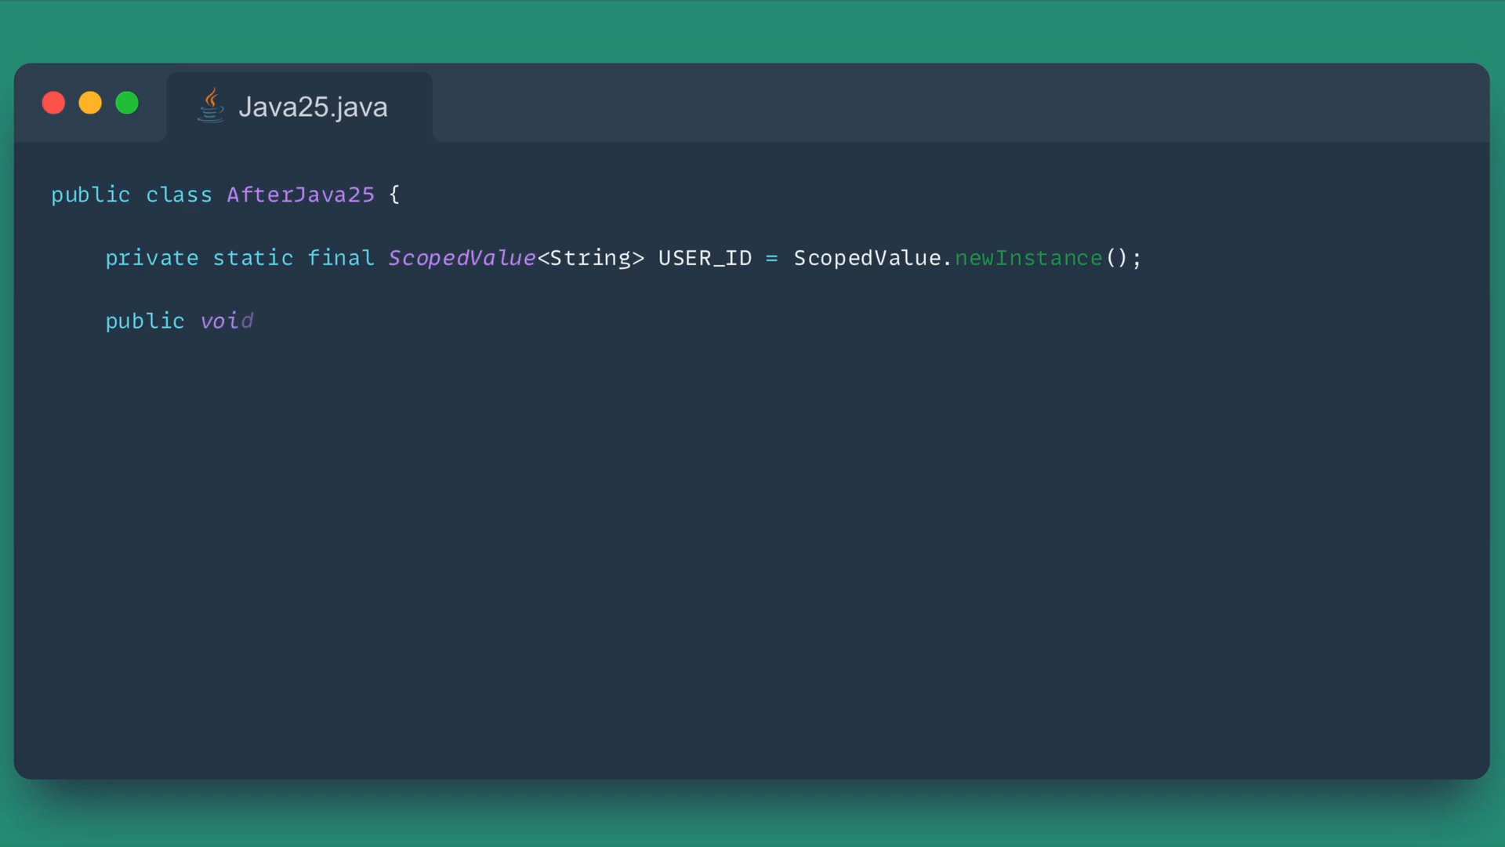
pyautogui.write('processRequest(String userId) {')
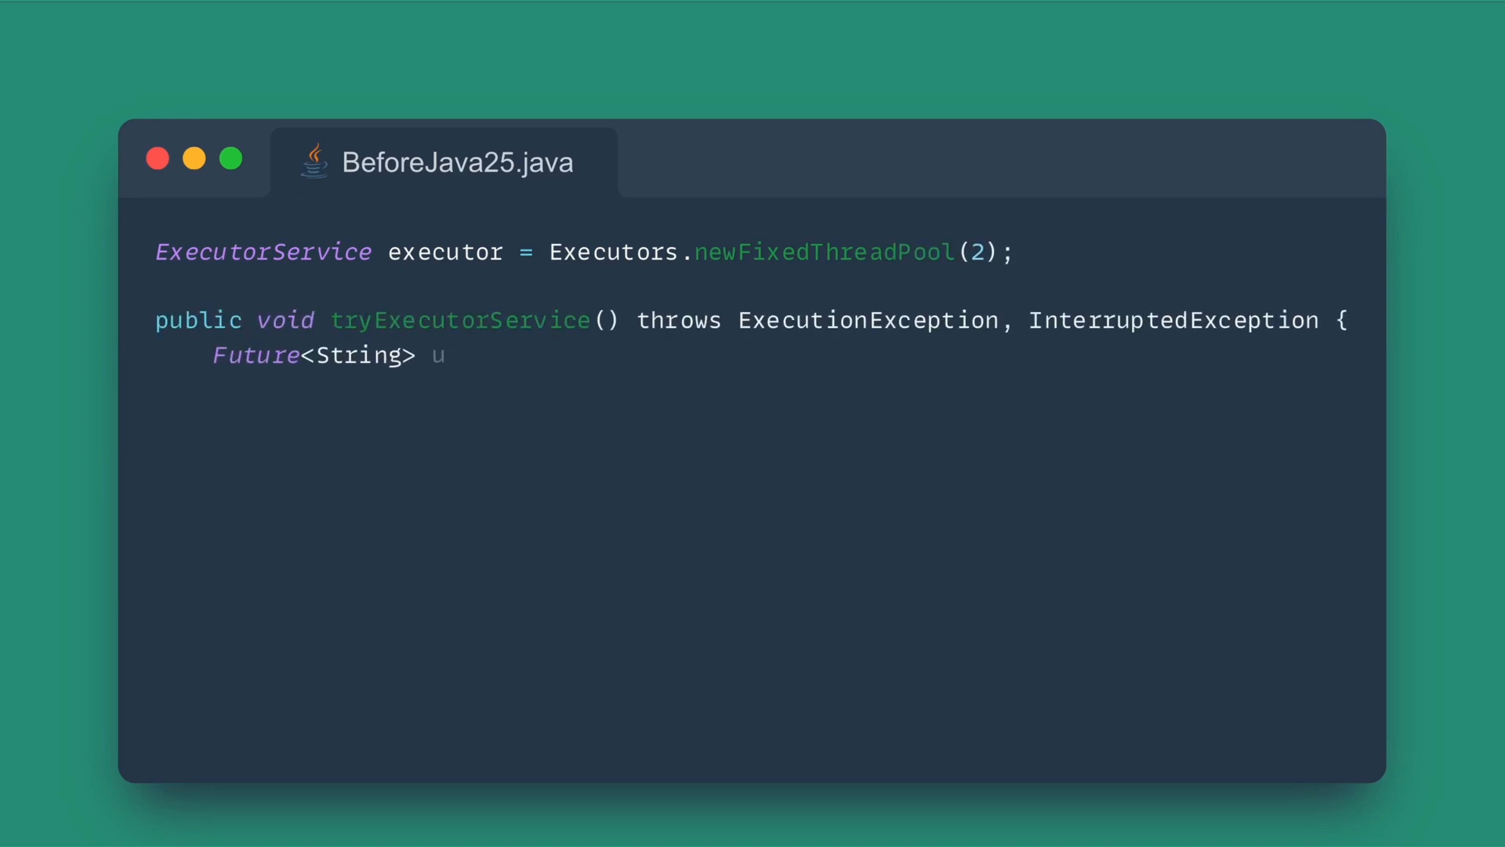
pyautogui.write('serFuture = executor.submit(() -> fetchUser());')
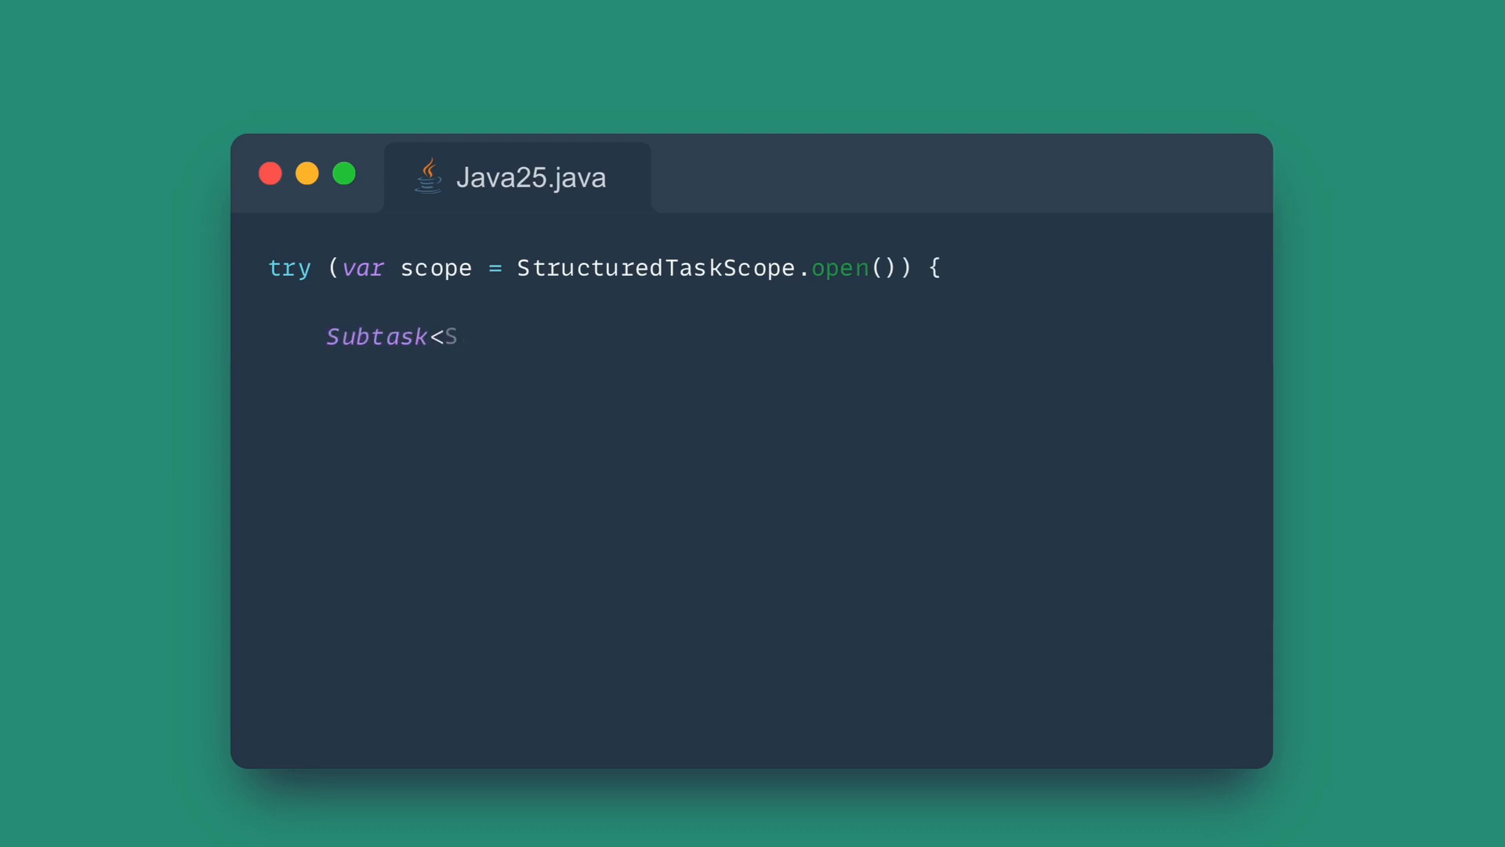
pyautogui.write('String> userFuture = scope.fork(() -> fetchUser());')
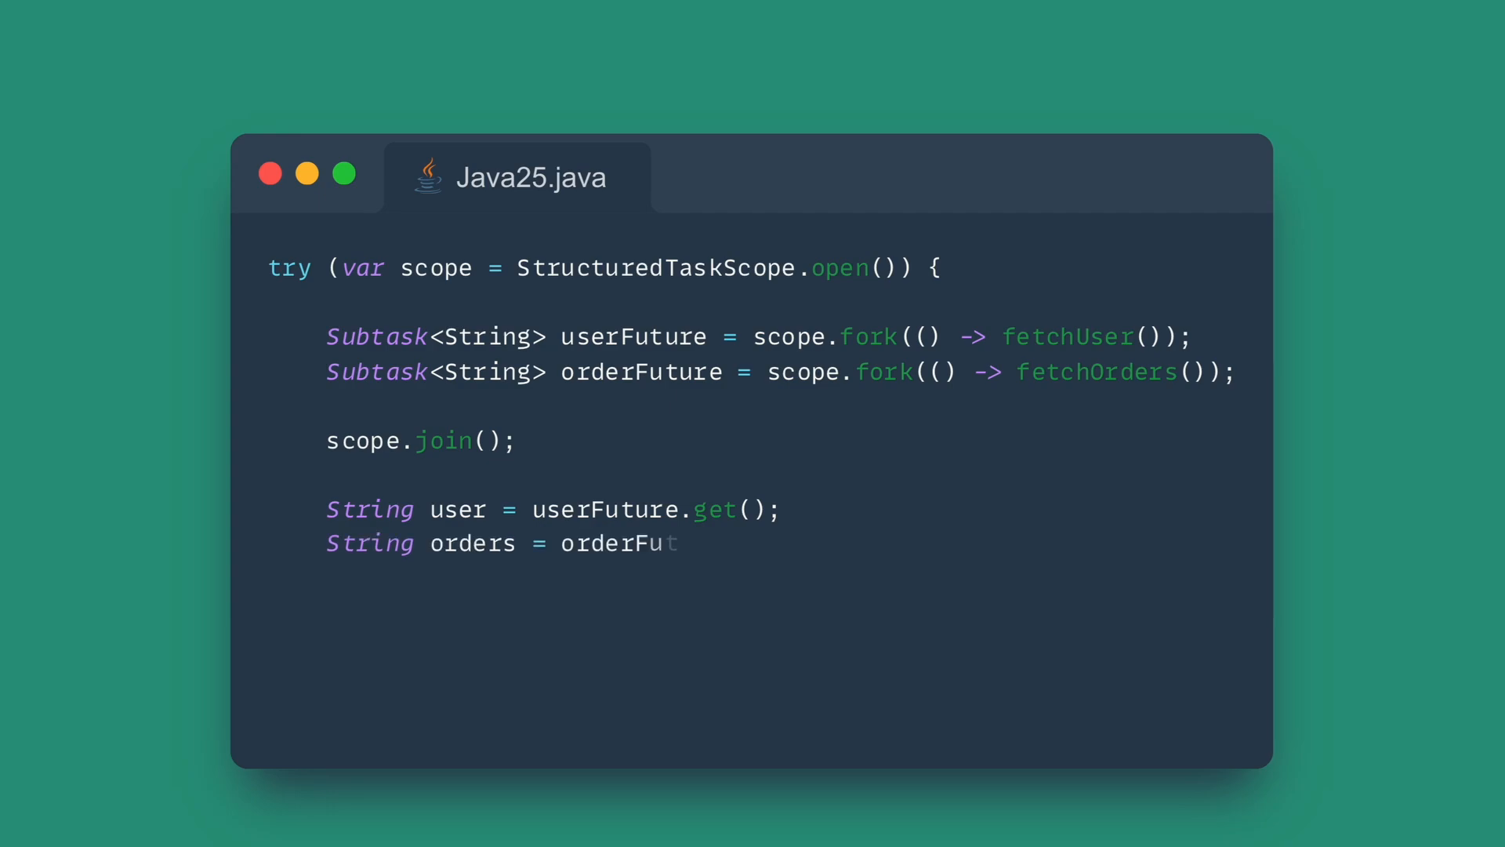
pyautogui.write('ure.get();')
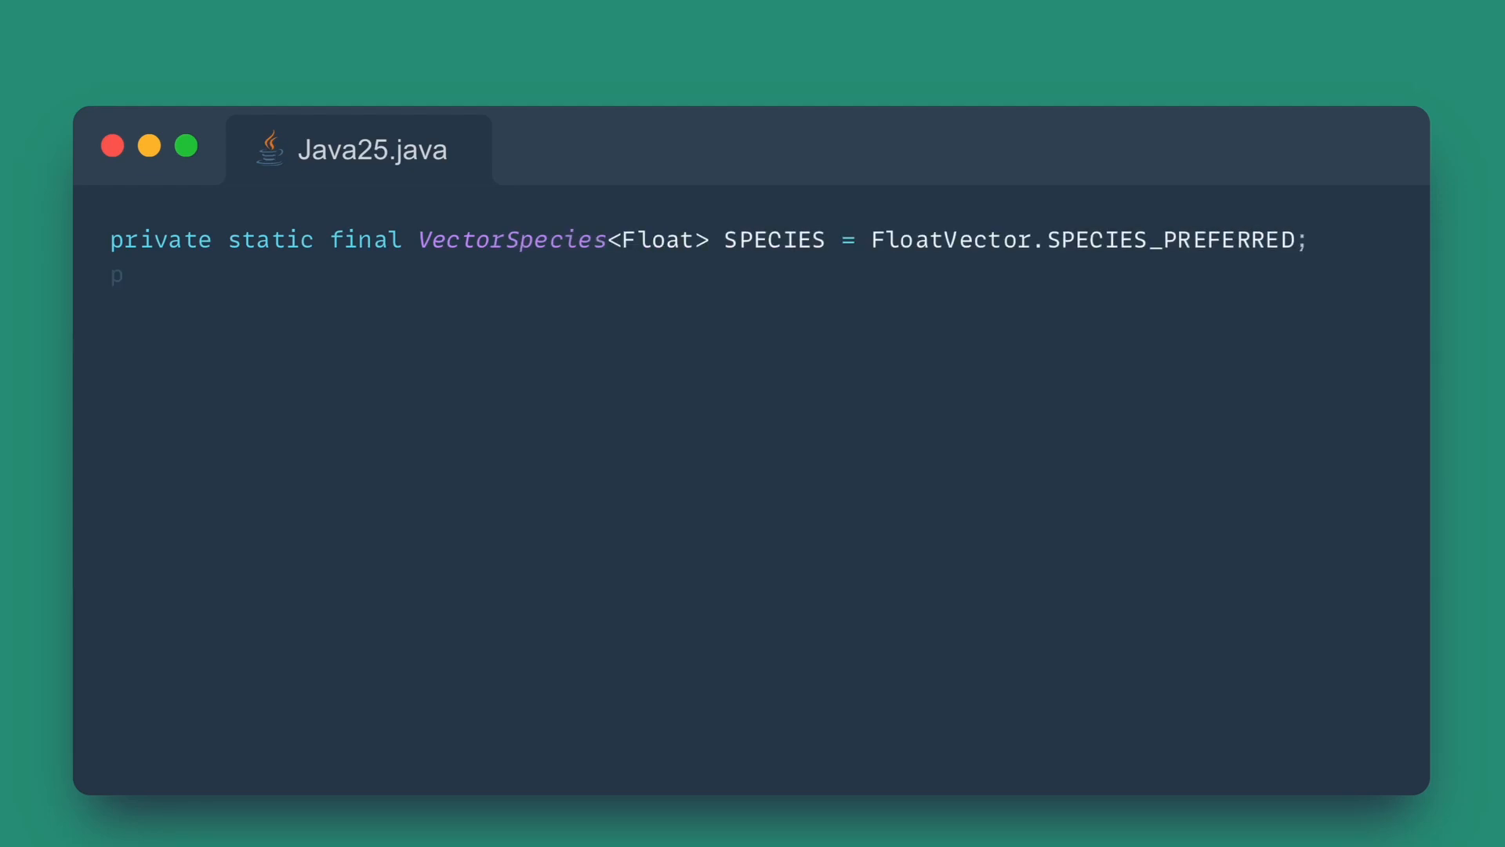
pyautogui.write('public static void vectorAdd(float[] a, float[] b, float[] result) {')
pyautogui.write('FloatVector vb = FloatVector.fromArray')
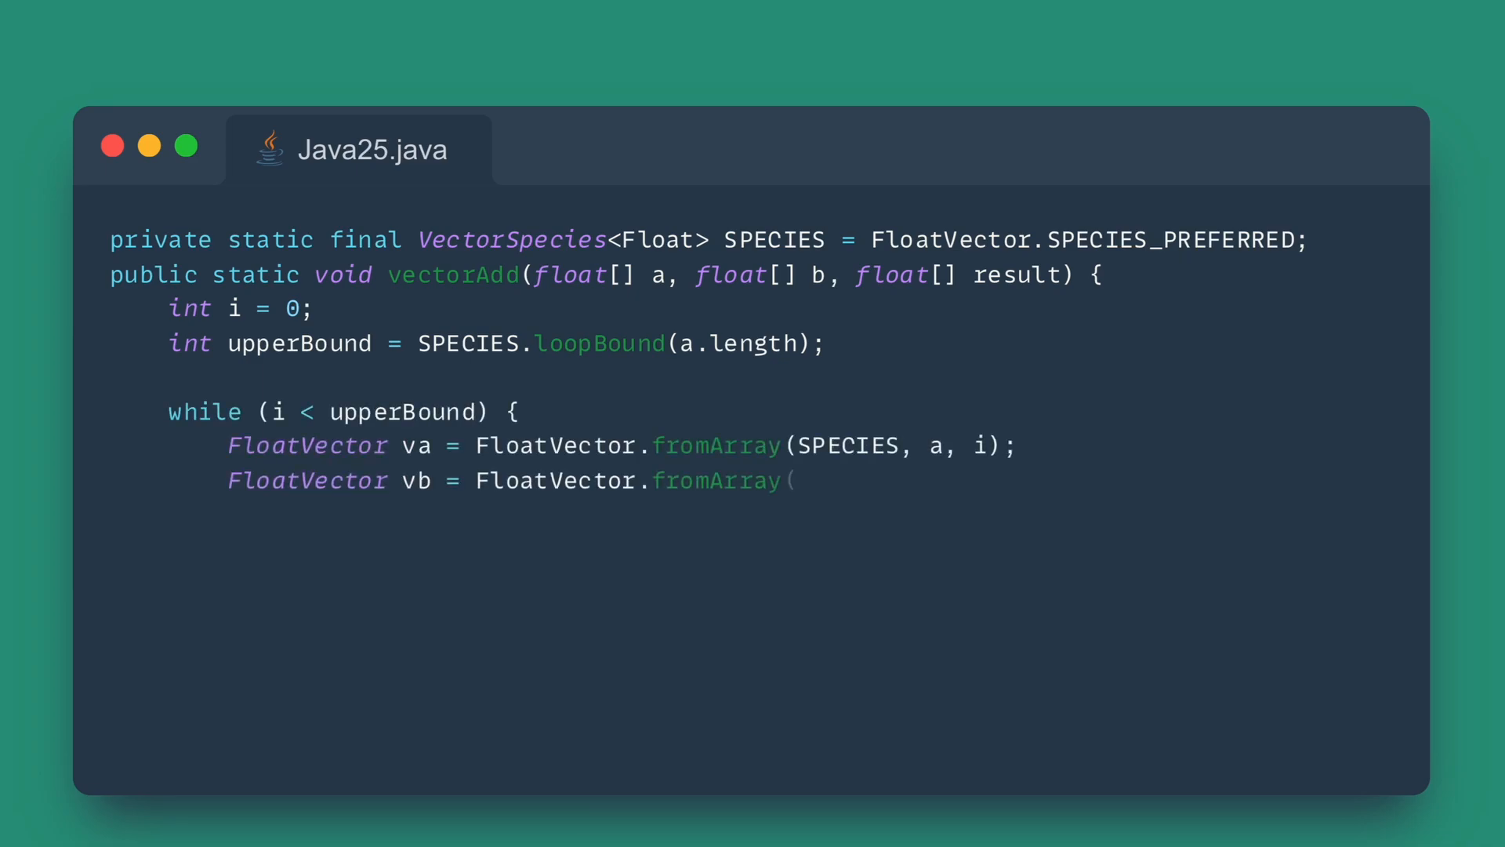
pyautogui.write('(SPECIES, b, i);')
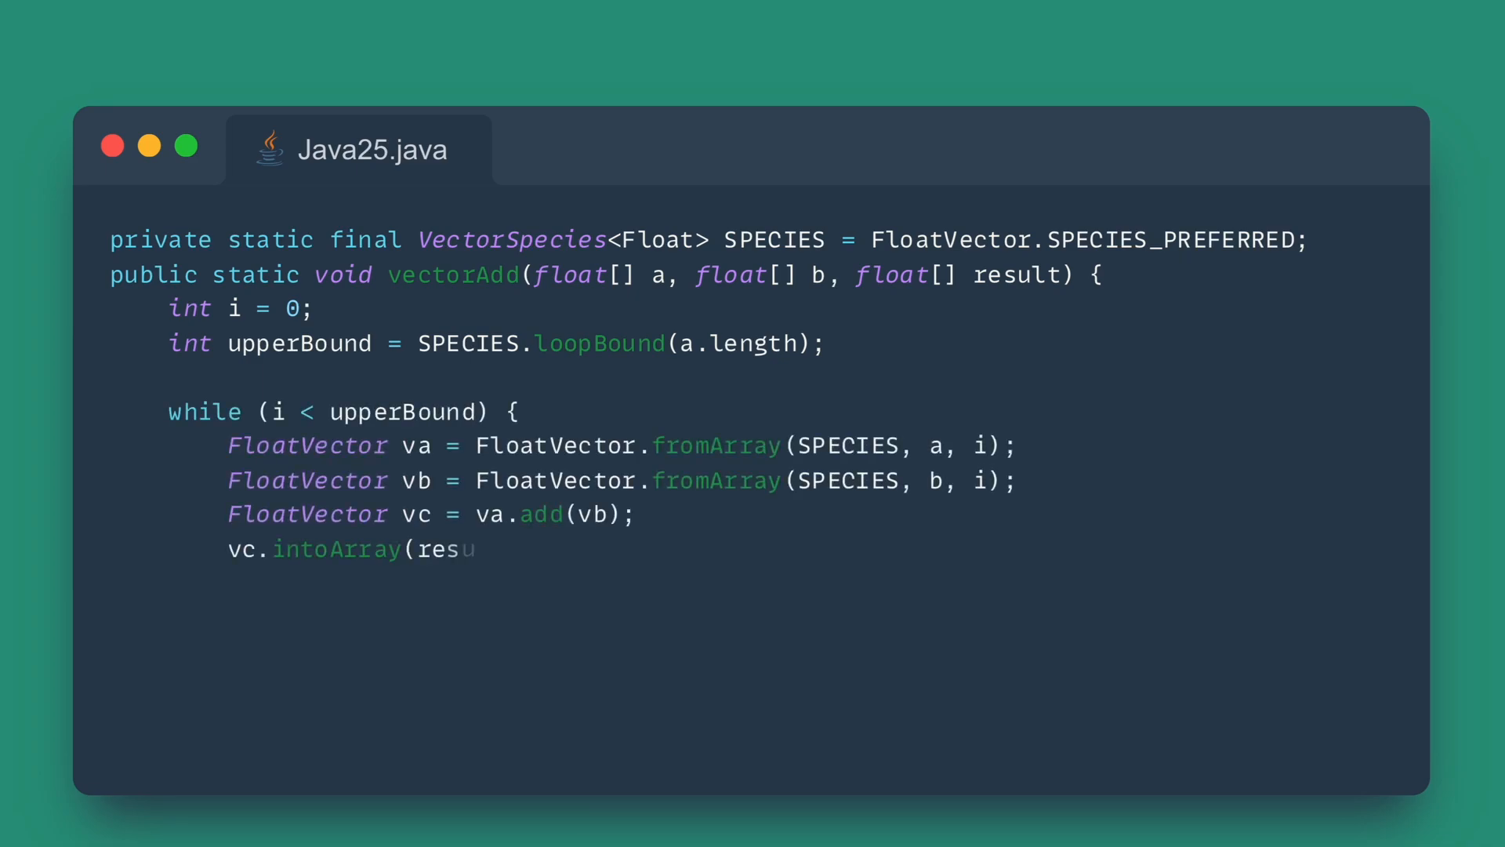